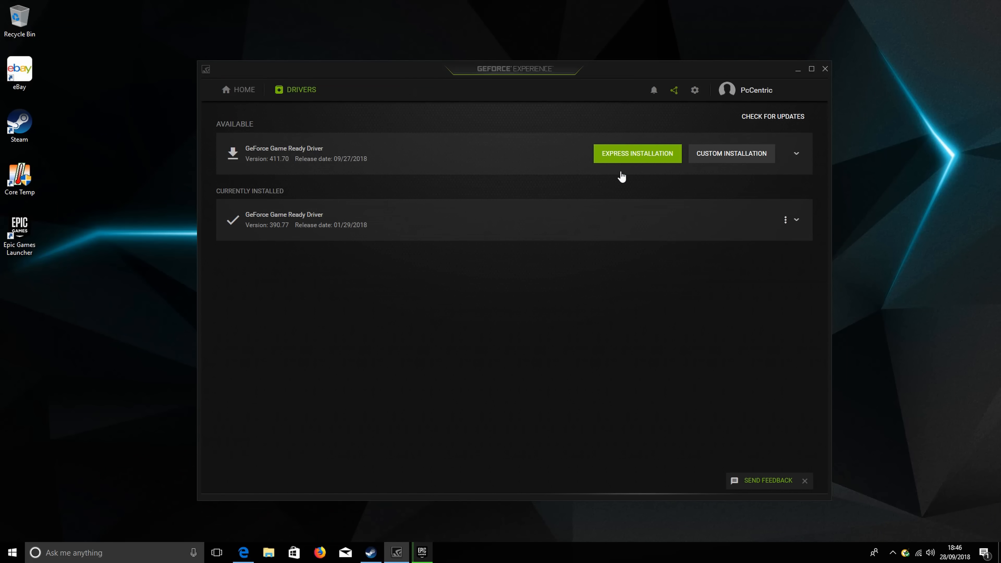
Start the Express Installation of GeForce Game Ready Driver 411.70.
{"action": "left_click", "coordinate": [636, 153]}
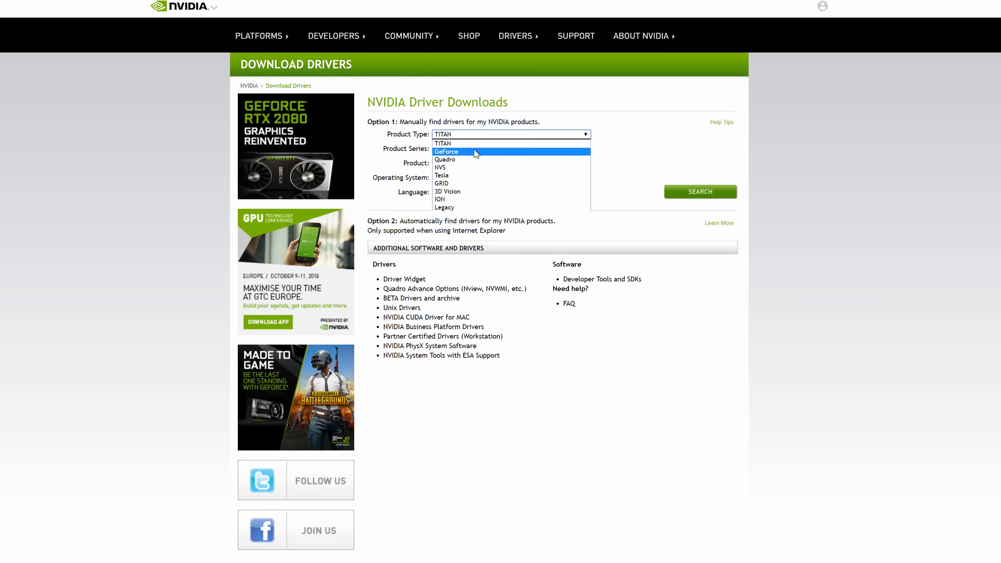
Search NVIDIA drivers for GeForce 10 Series GTX 1060, Windows 10 64-bit, English (UK).
{"action": "left_click", "coordinate": [446, 151]}
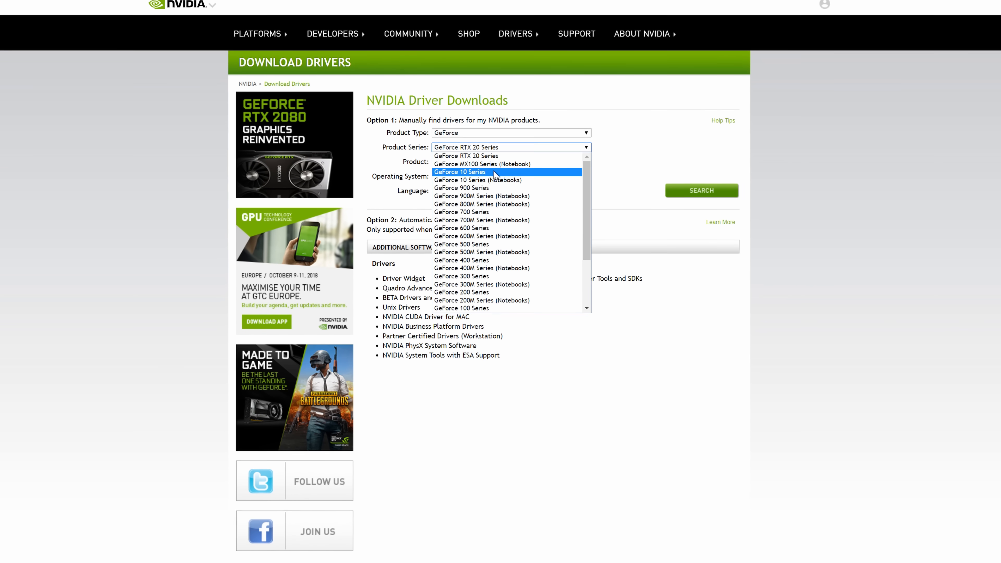
{"action": "left_click", "coordinate": [460, 172]}
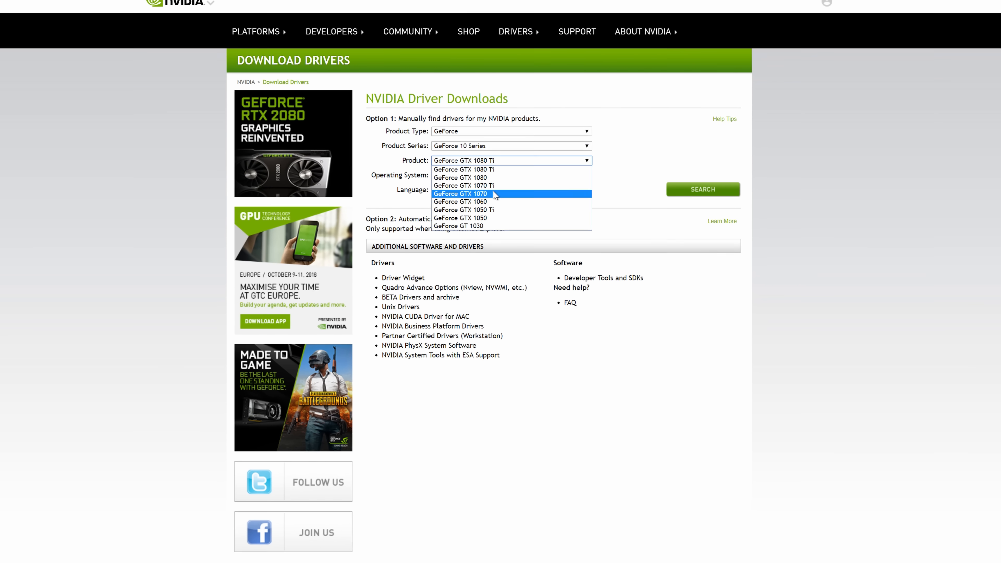
{"action": "left_click", "coordinate": [460, 201]}
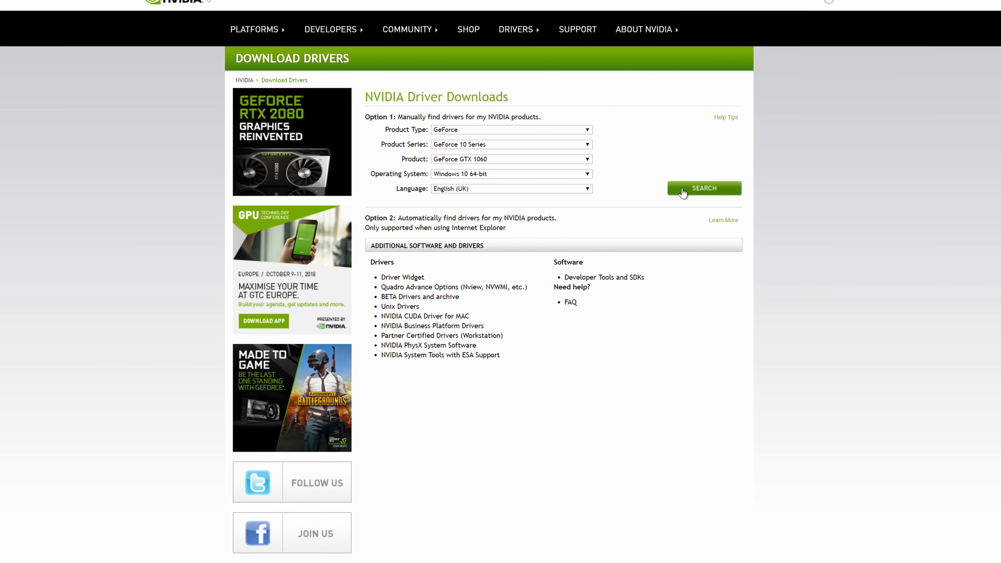
{"action": "left_click", "coordinate": [703, 187]}
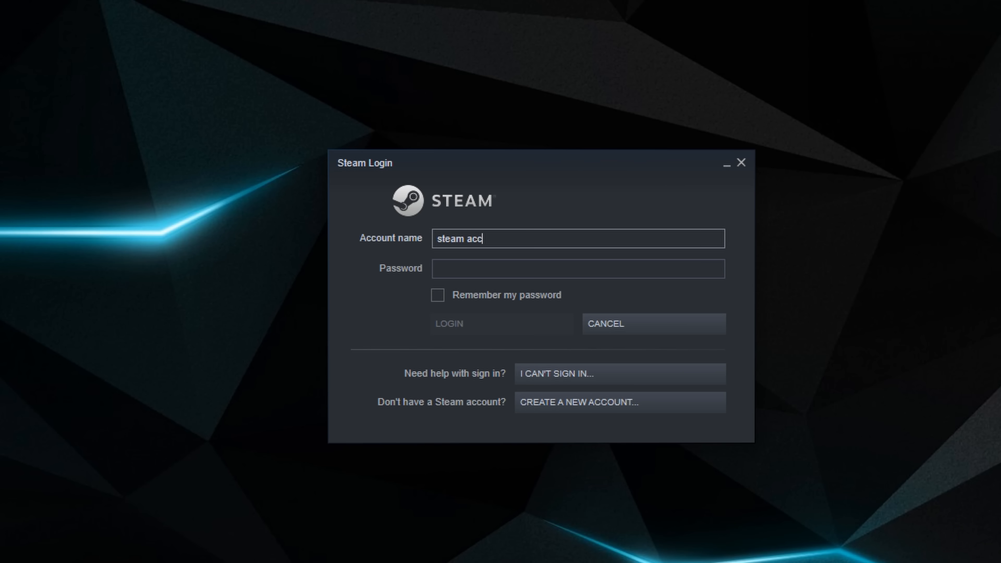
{"action": "type", "text": "ount"}
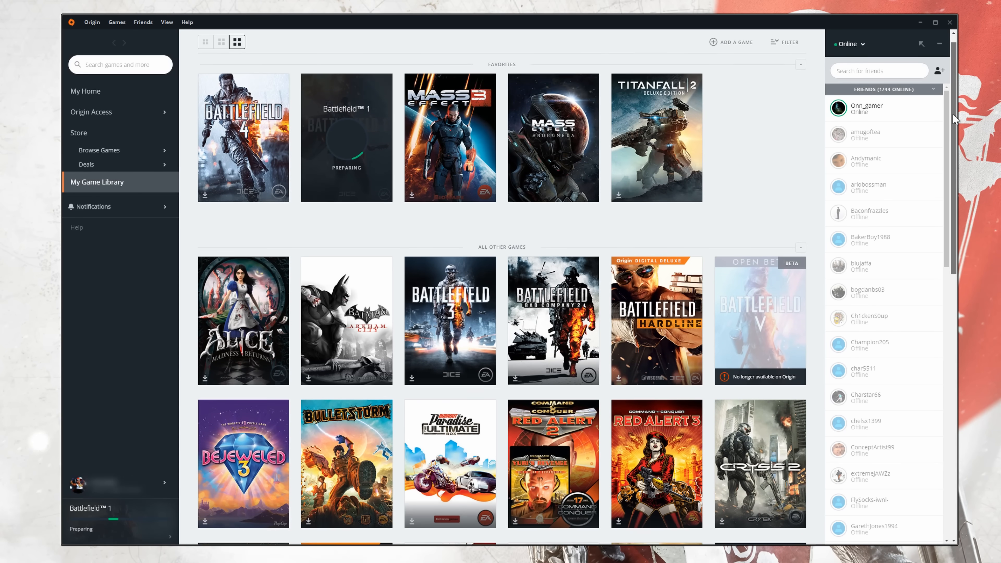
{"action": "scroll", "scroll_direction": "down", "scroll_amount": 3}
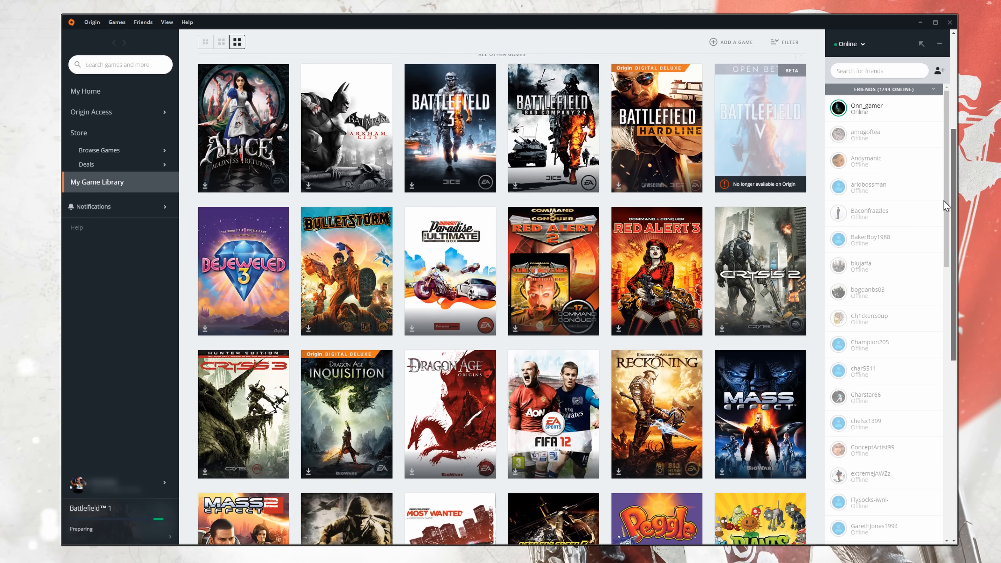
{"action": "scroll", "scroll_direction": "down", "scroll_amount": 3}
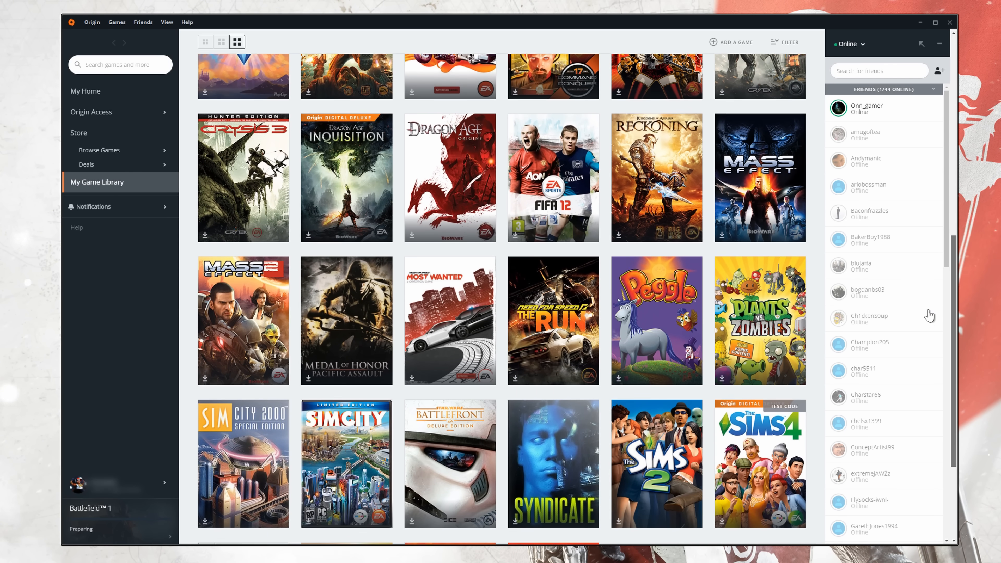
{"action": "scroll", "scroll_direction": "down", "scroll_amount": 3}
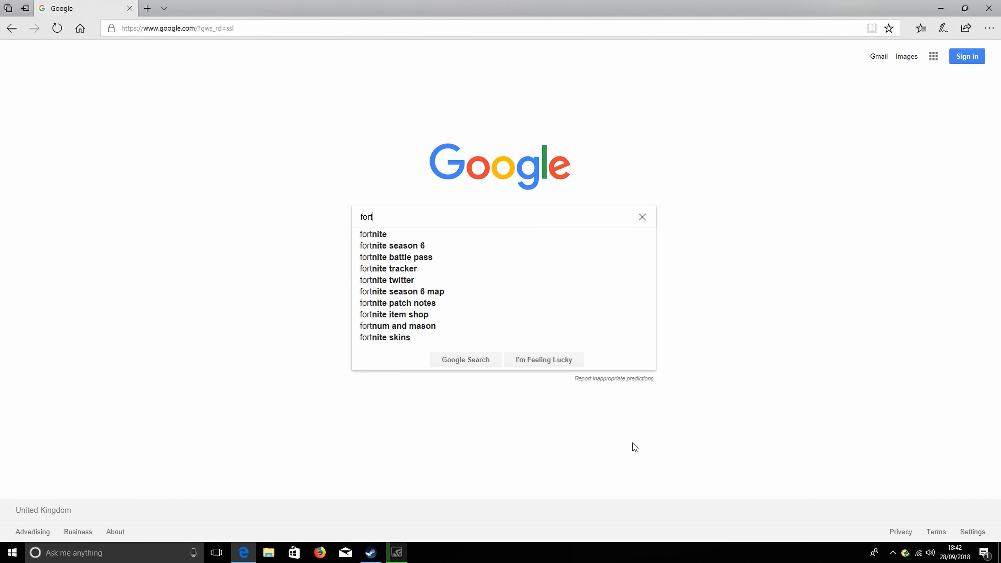
Search Google for 'fortnite' and open the Battle Royale - Epic Games result.
{"action": "left_click", "coordinate": [373, 234]}
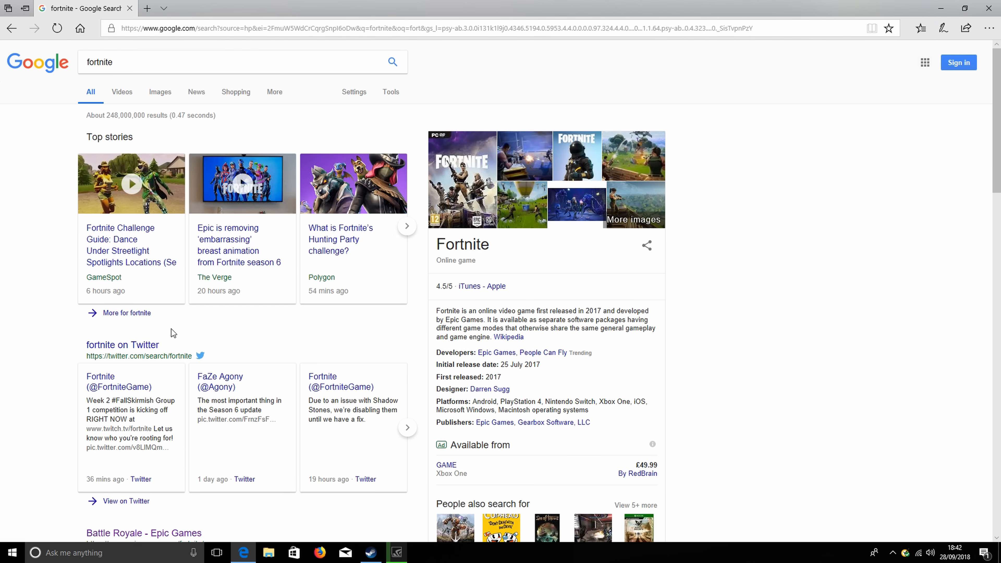
{"action": "scroll", "scroll_direction": "down", "scroll_amount": 3}
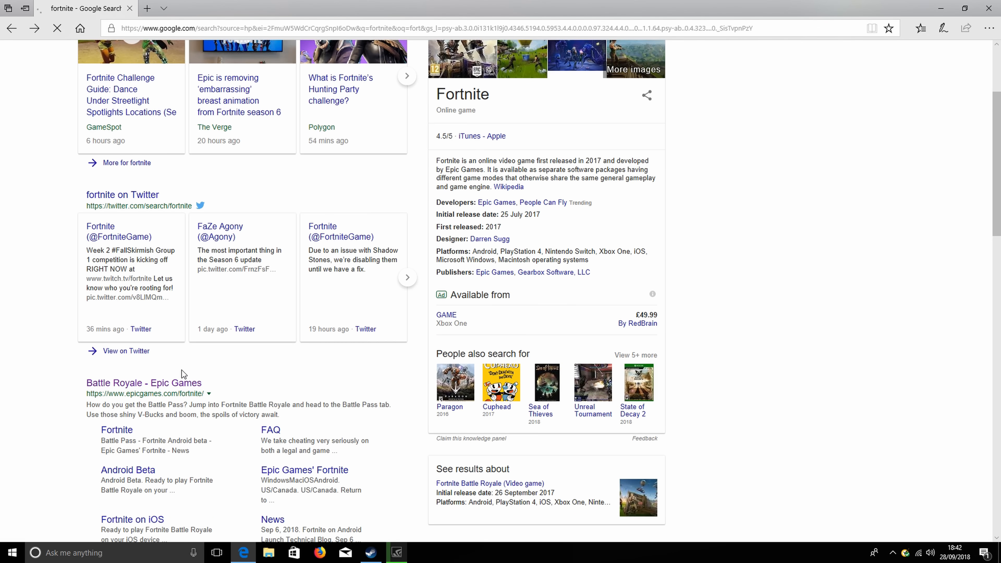
{"action": "left_click", "coordinate": [143, 382]}
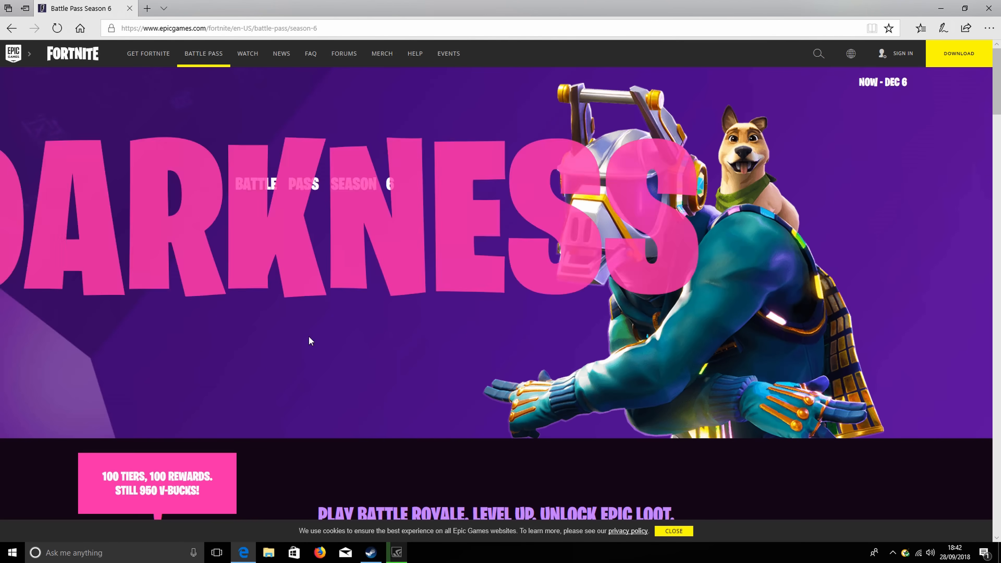